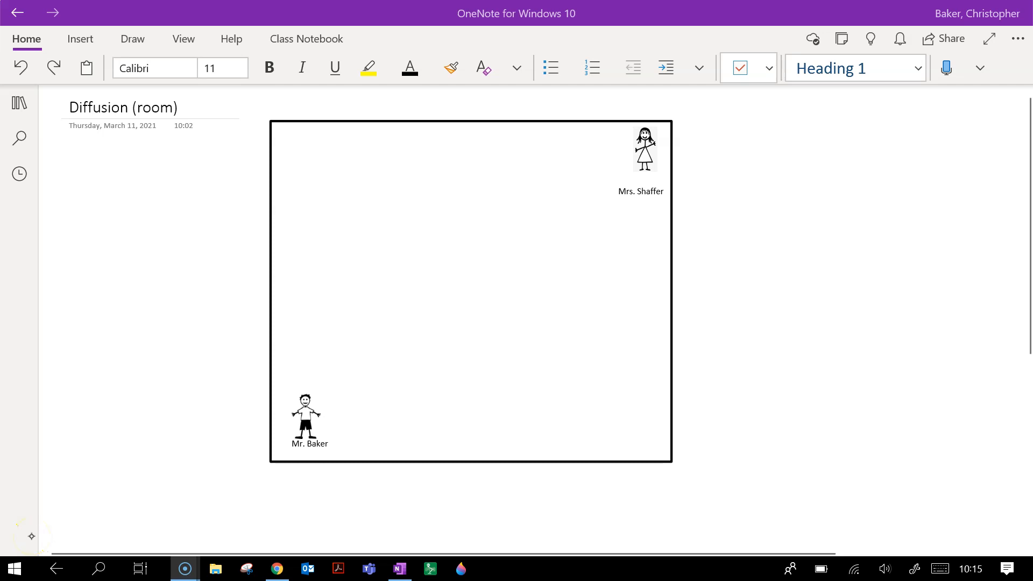
Step: Switch to the Draw tools and select the red pen for inking on the room diagram
left_click(131, 39)
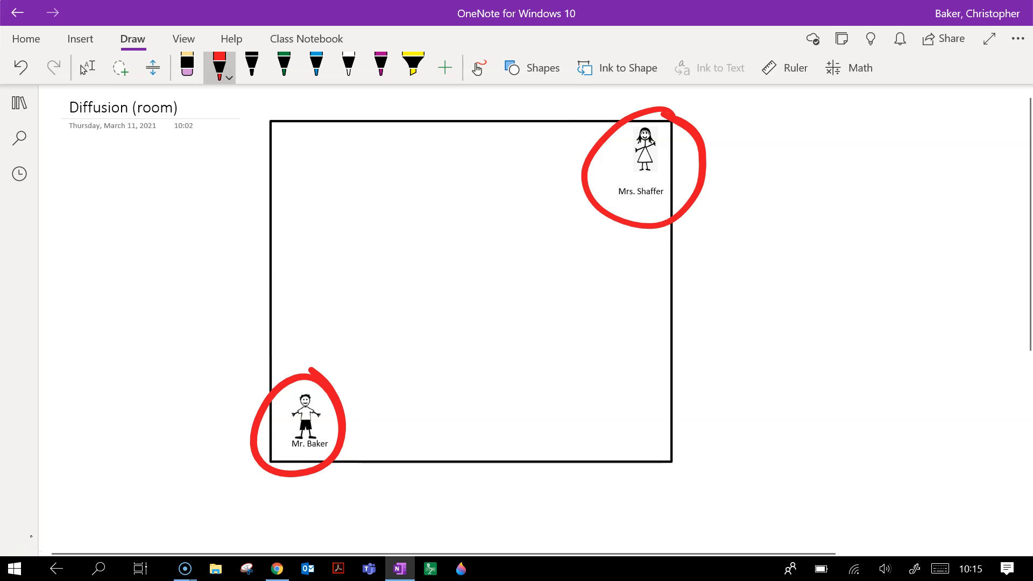
left_click(229, 76)
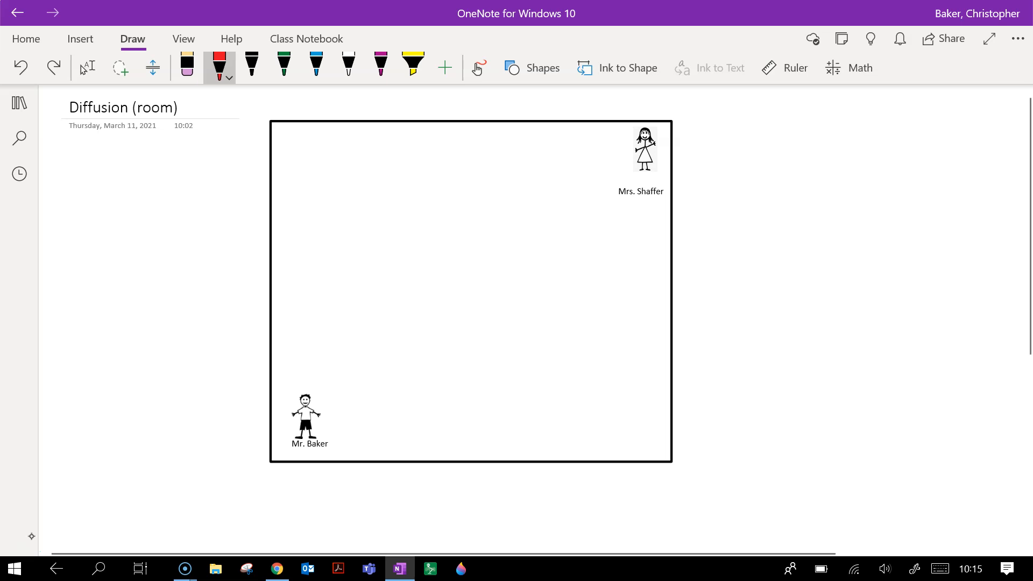
Step: Handwrite 'Farts!' beside the bottom-left figure and circle the top-right figure
left_click_drag(339, 397, 337, 425)
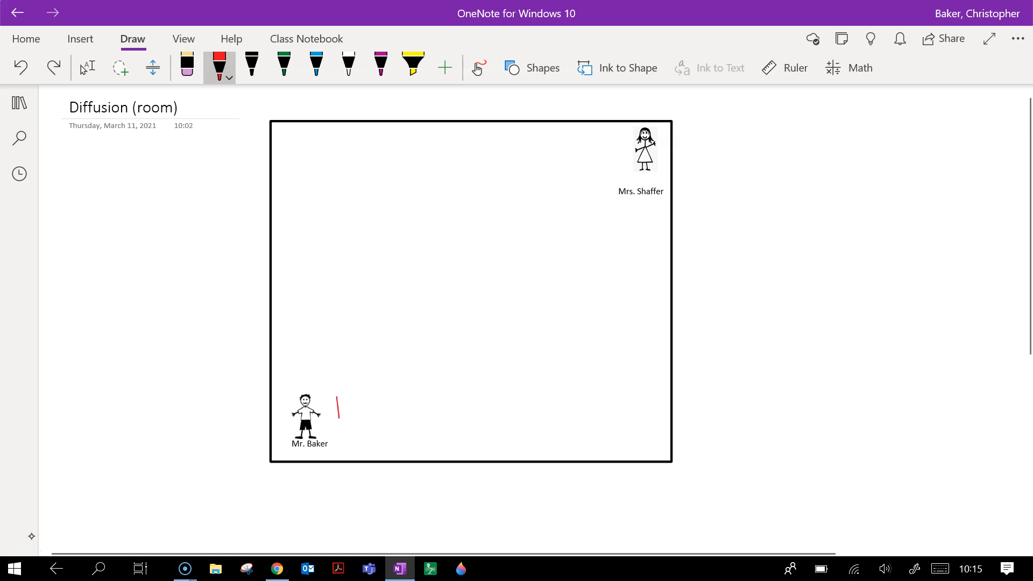
left_click_drag(335, 409, 379, 385)
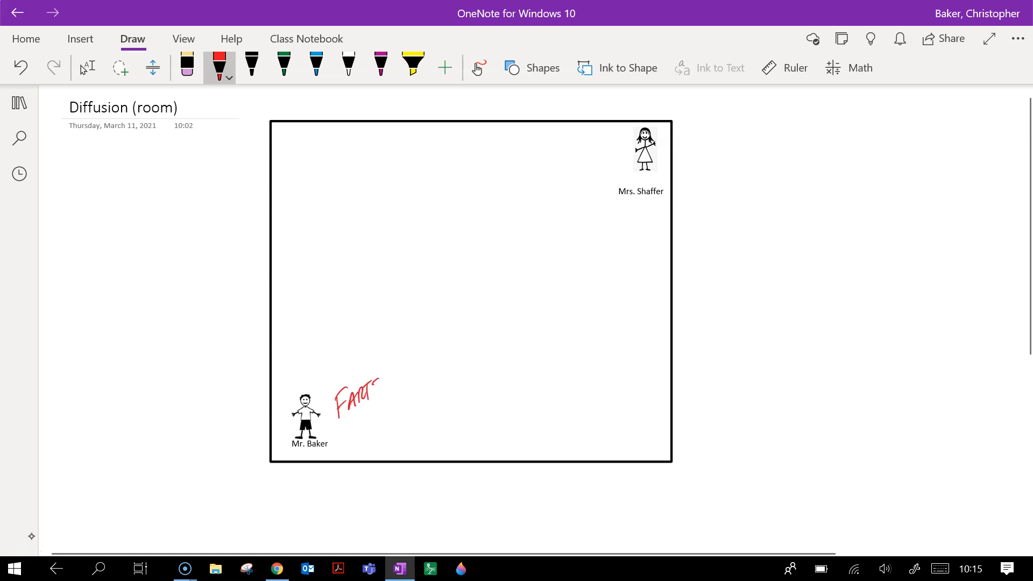
left_click_drag(369, 395, 391, 402)
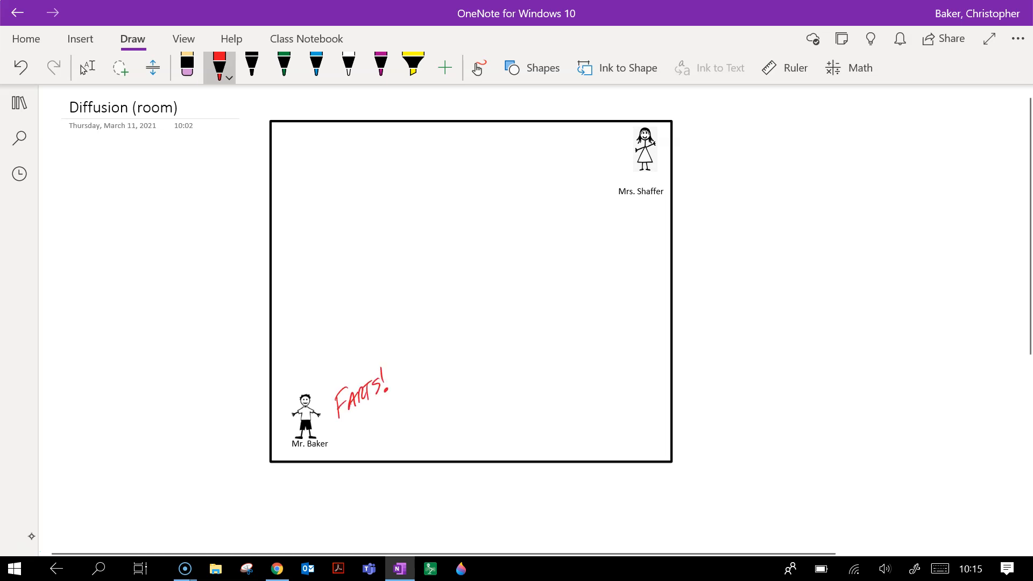
left_click_drag(615, 125, 653, 128)
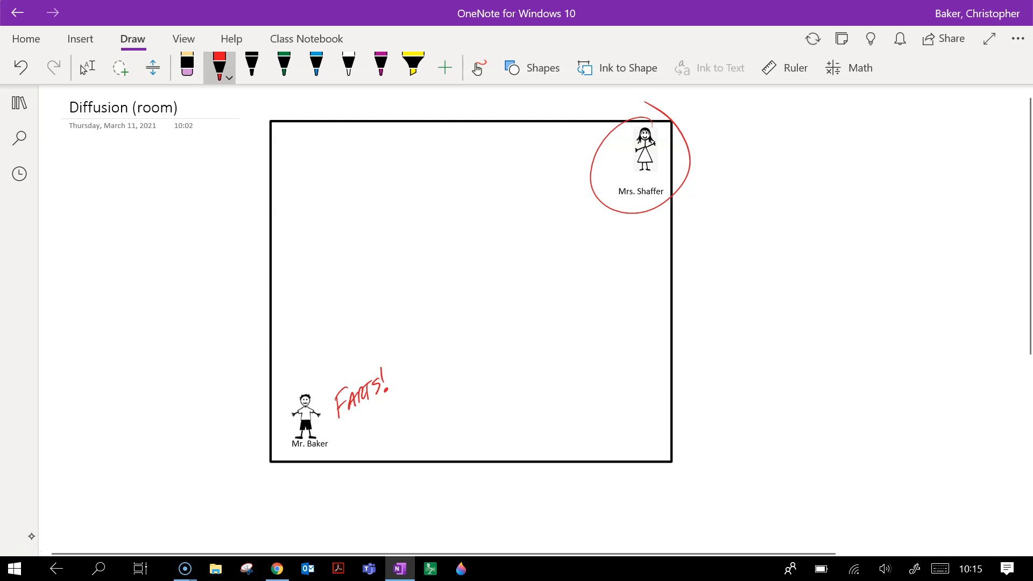
Step: Scatter red x marks around the bottom-left figure and circle the whole group
left_click_drag(289, 372, 298, 378)
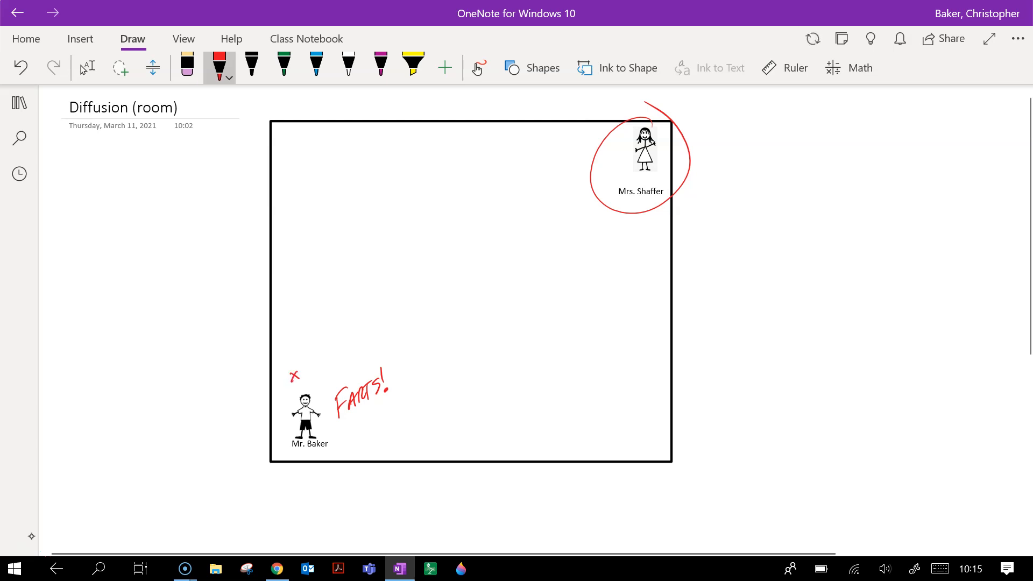
left_click_drag(300, 353, 313, 372)
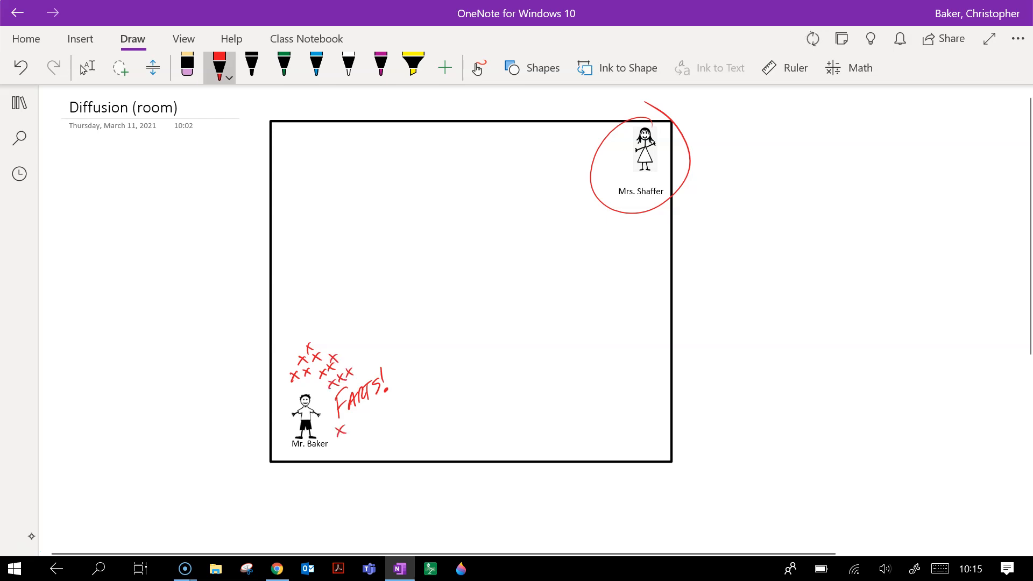
left_click_drag(339, 418, 372, 445)
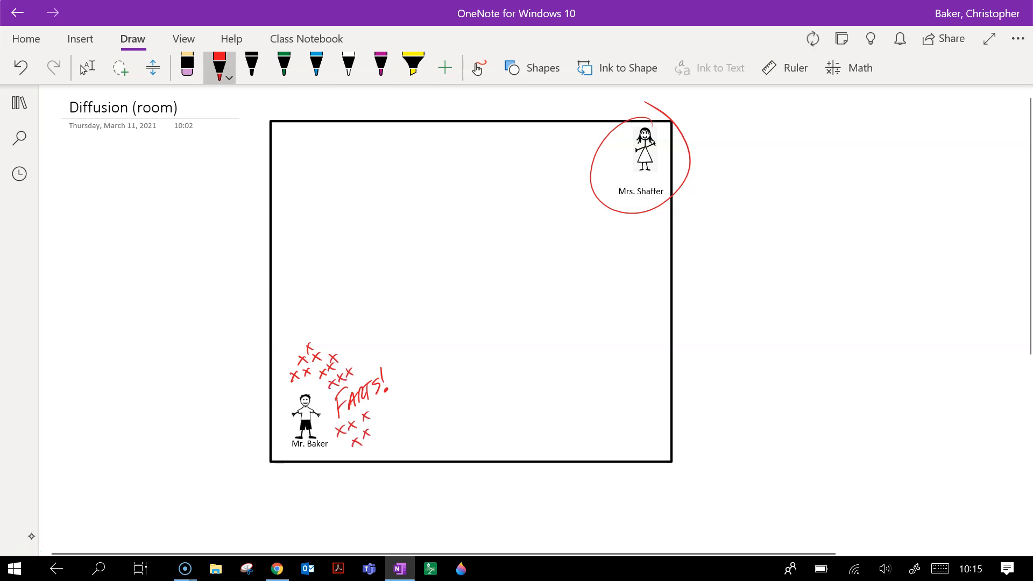
left_click_drag(335, 428, 389, 451)
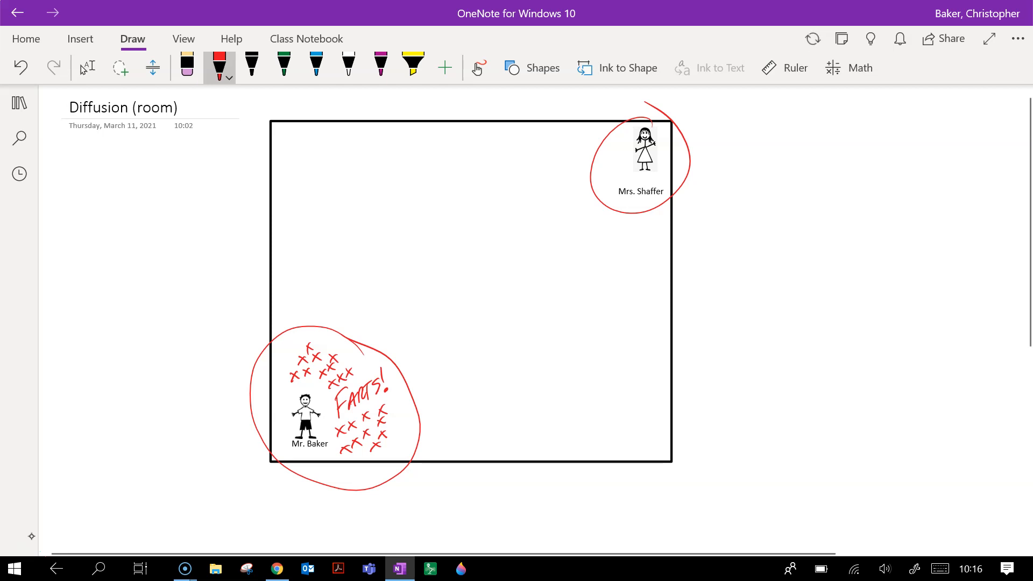
Step: Erase the red circles, then write 'High concentration' above the x marks
left_click(186, 67)
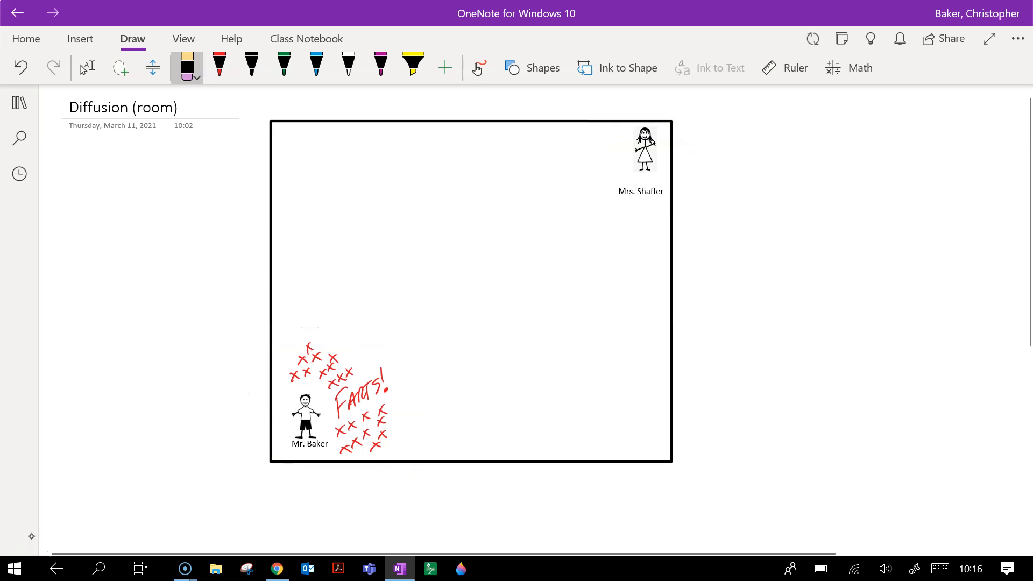
left_click(220, 65)
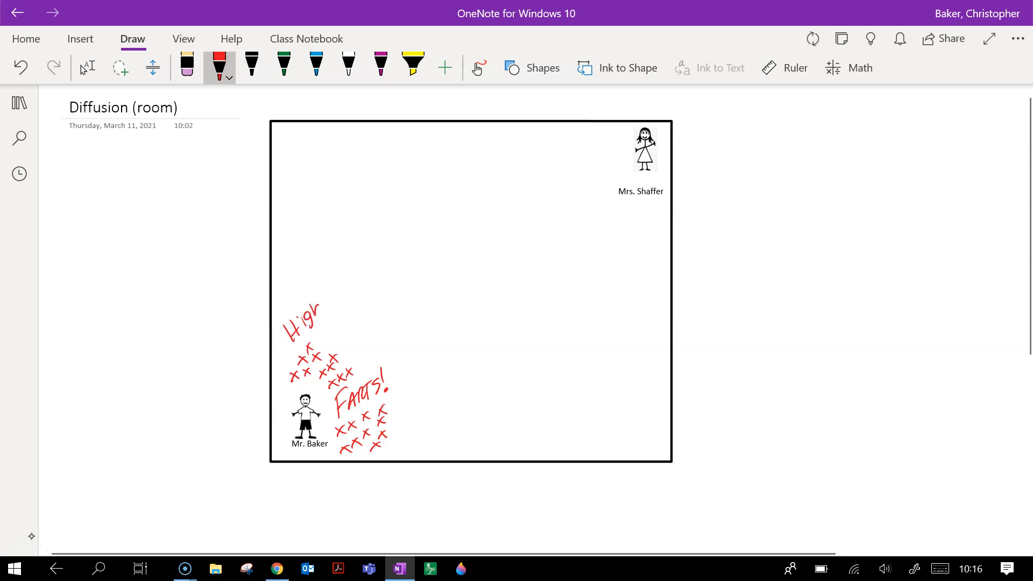
left_click_drag(326, 310, 353, 329)
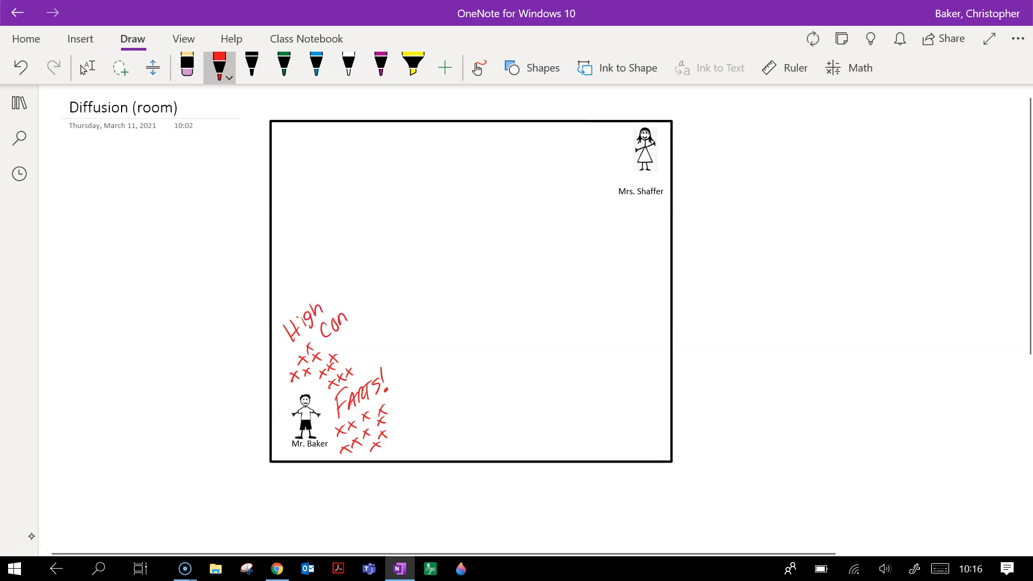
left_click_drag(329, 332, 392, 283)
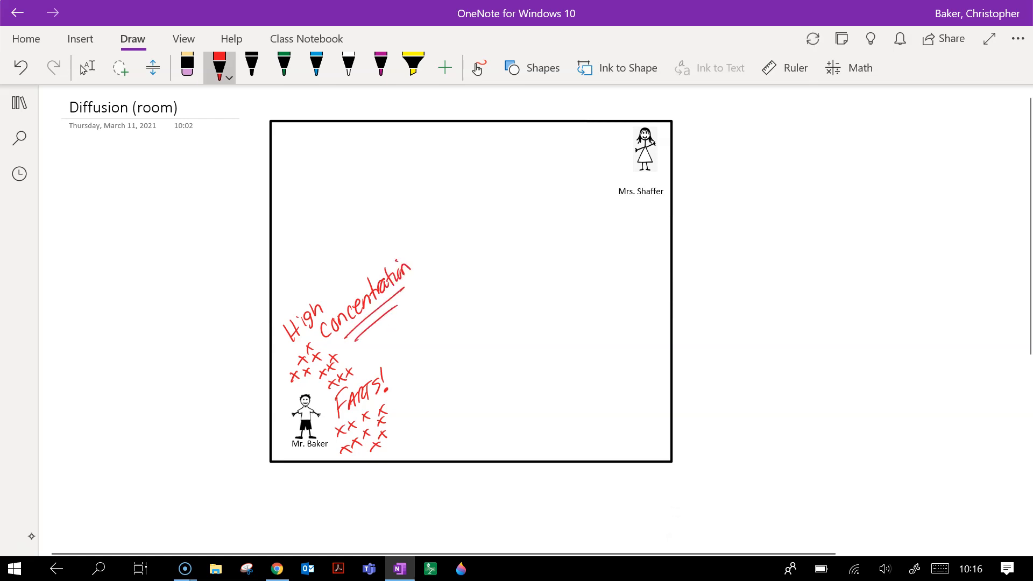
Step: Underline the label and write 'low concentration' beside the top-right figure
left_click_drag(682, 151, 708, 168)
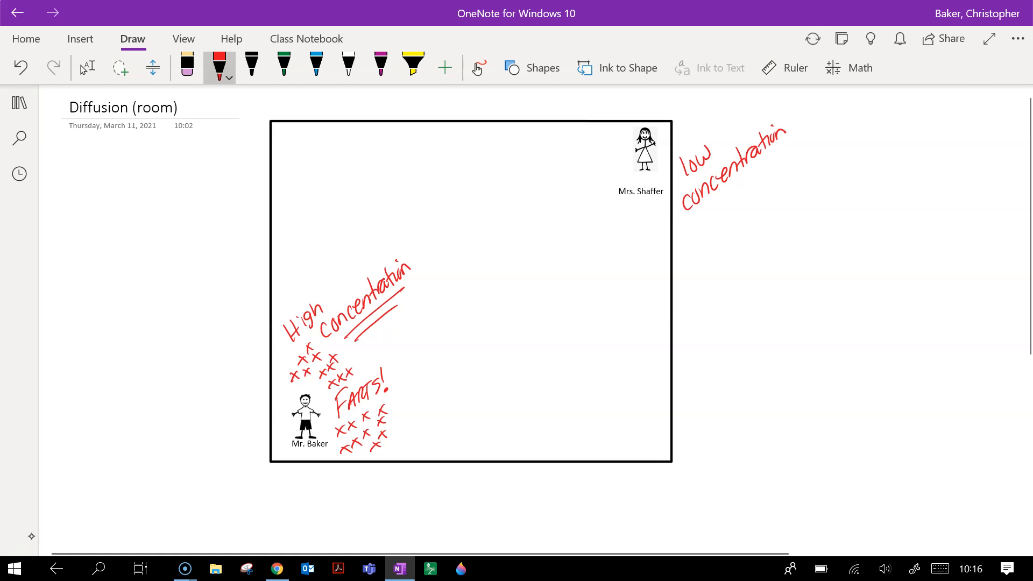
left_click_drag(701, 214, 774, 158)
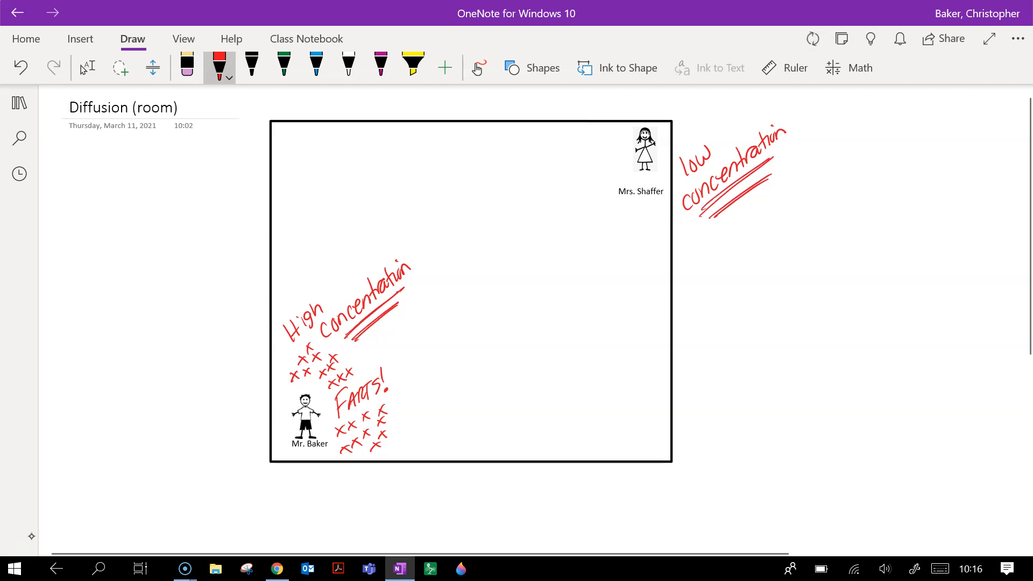
Step: Handwrite the note 'Concentration gradient (hill)' below the low concentration label
left_click(682, 298)
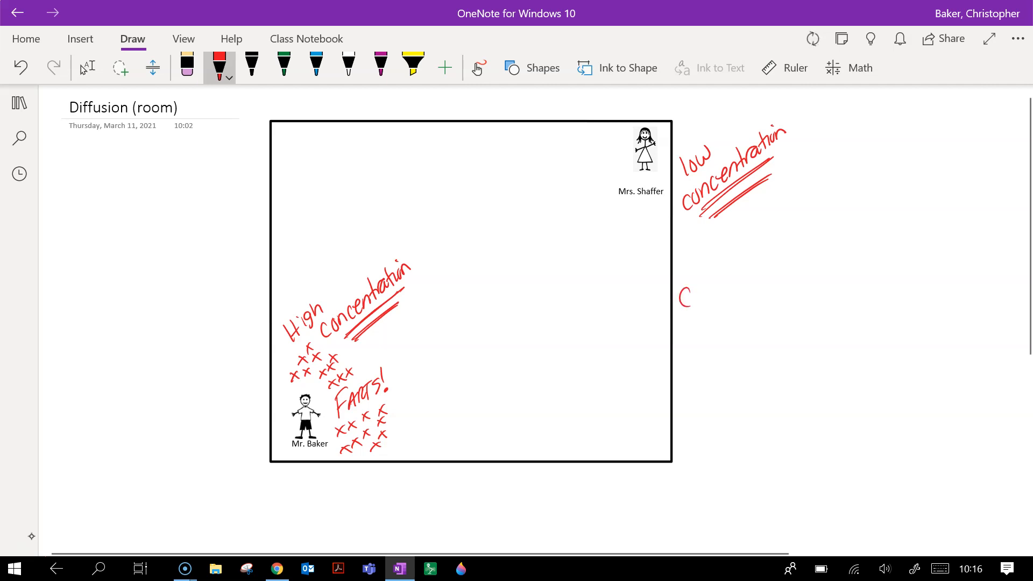
left_click_drag(686, 297, 735, 297)
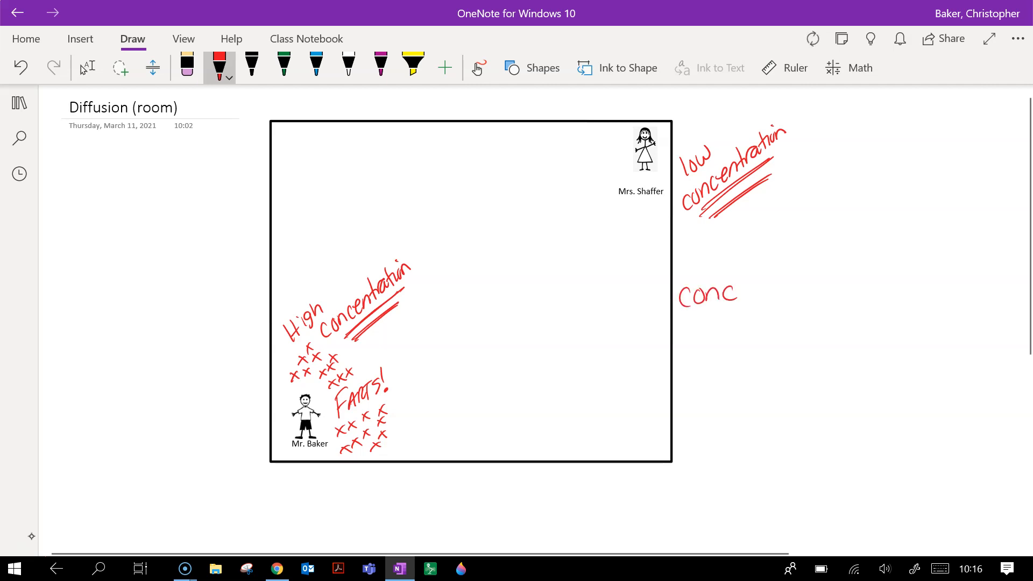
left_click_drag(738, 293, 807, 292)
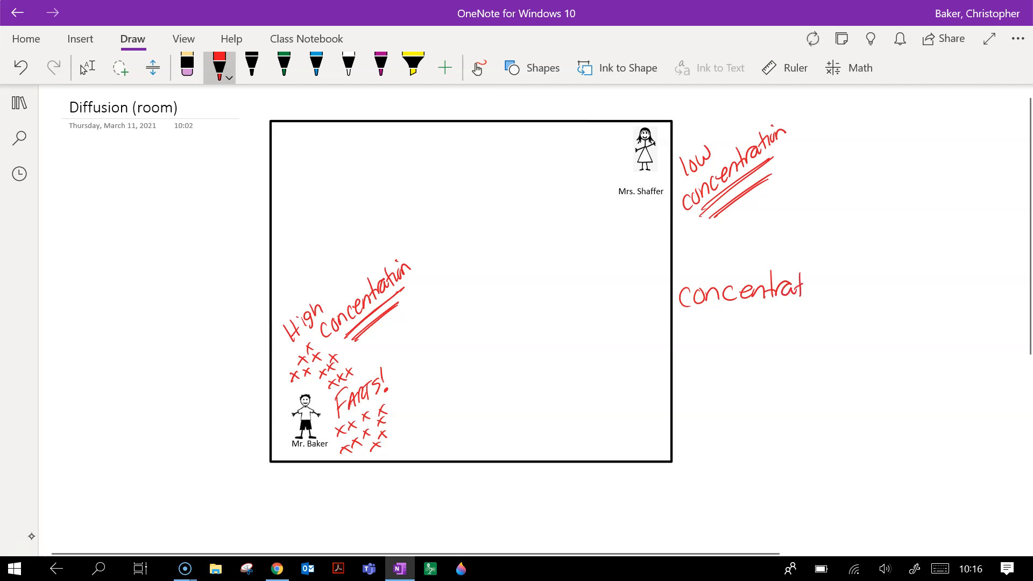
left_click_drag(777, 290, 757, 329)
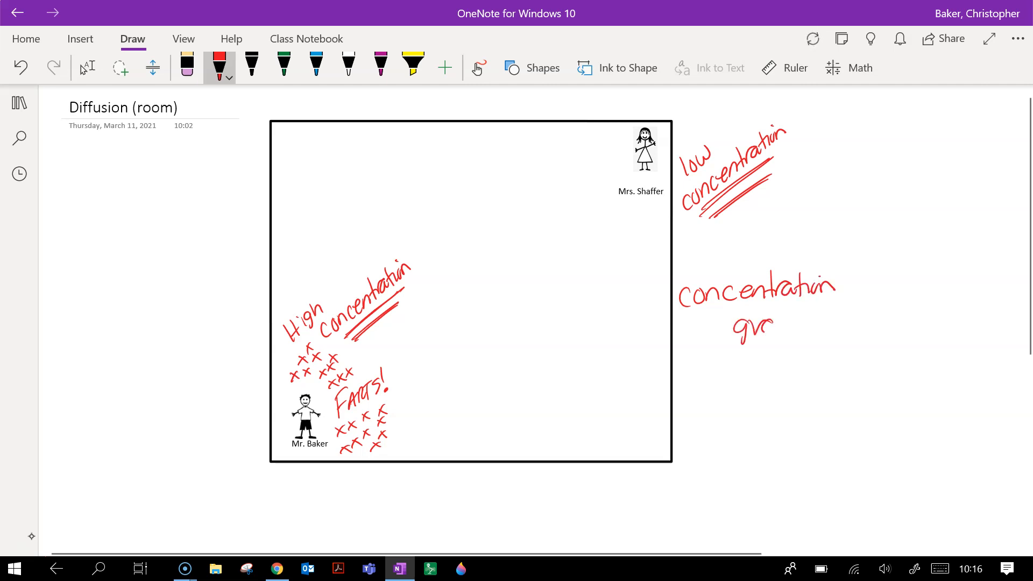
left_click_drag(735, 329, 837, 323)
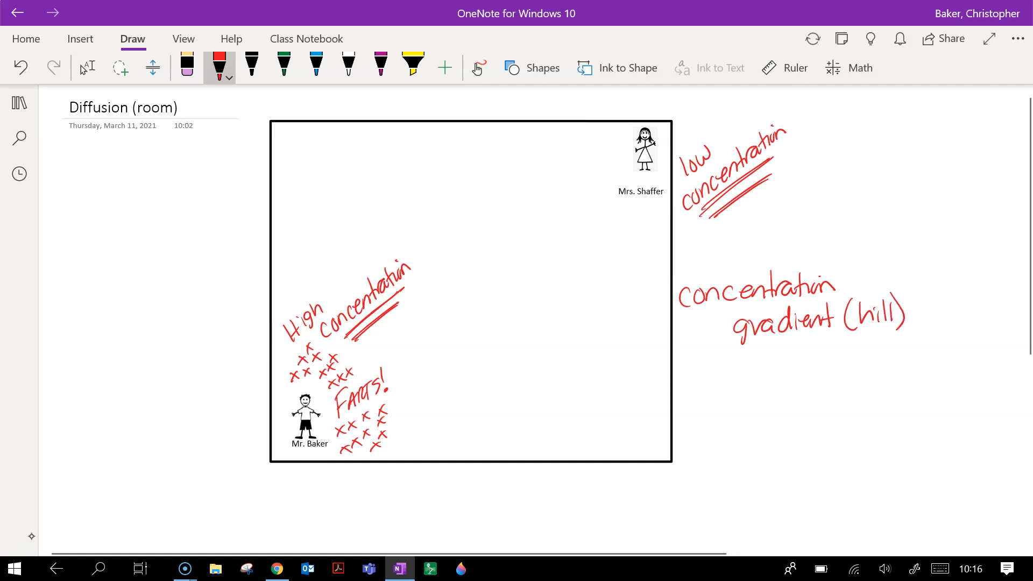
Step: Sketch a falling hill curve in the left margin labelled smelly, start and no smell
left_click_drag(70, 221, 120, 232)
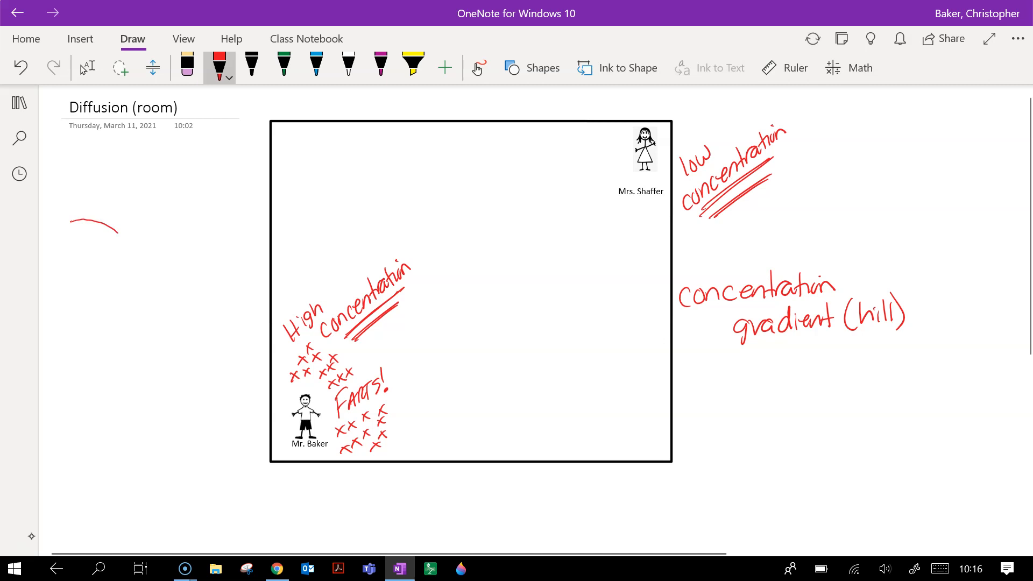
left_click_drag(102, 227, 217, 389)
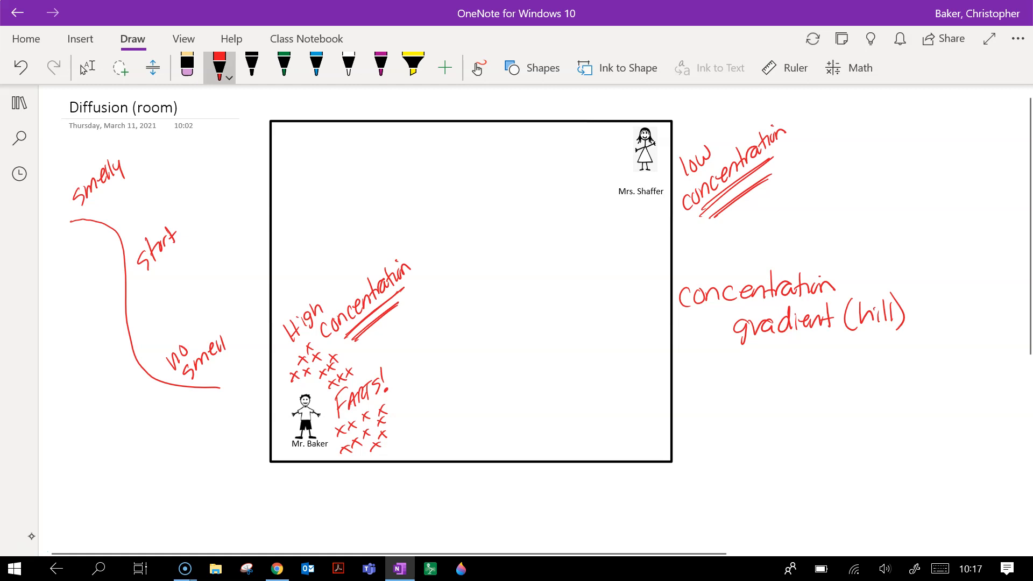
Step: Erase the concentration labels, scatter more x's, circle High and Low, and draw a second High-to-low margin curve
left_click(186, 66)
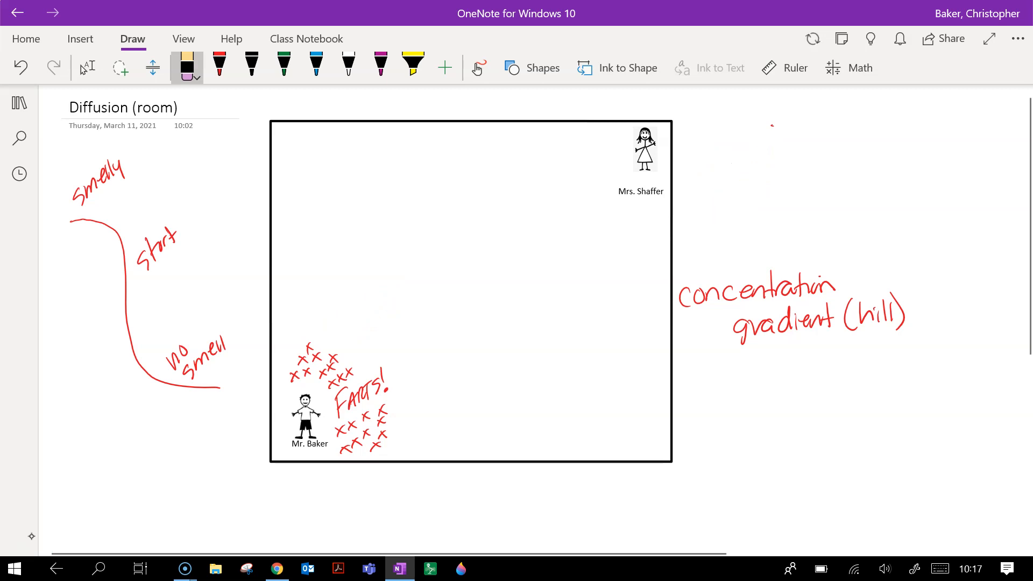
left_click(218, 64)
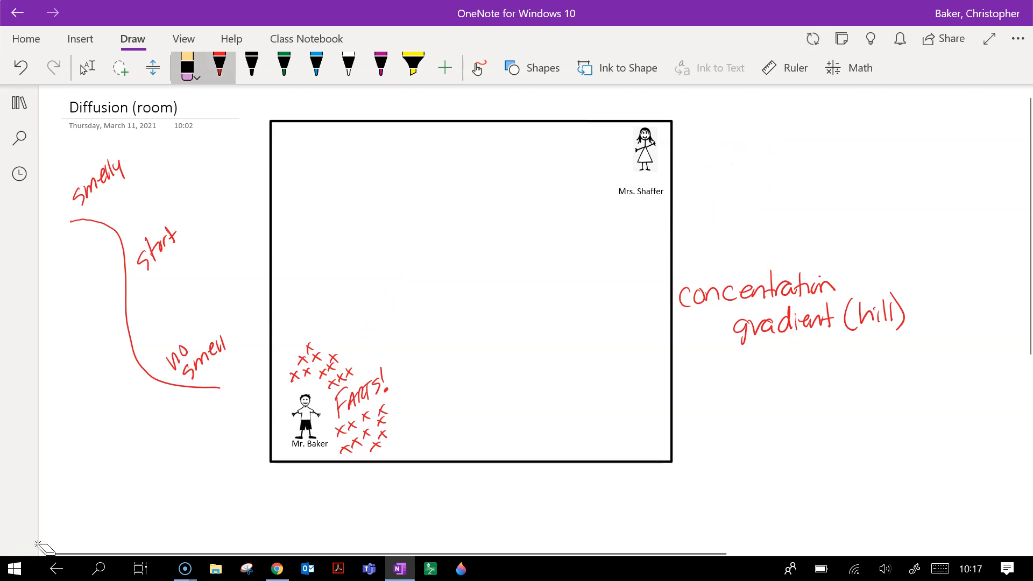
left_click(320, 292)
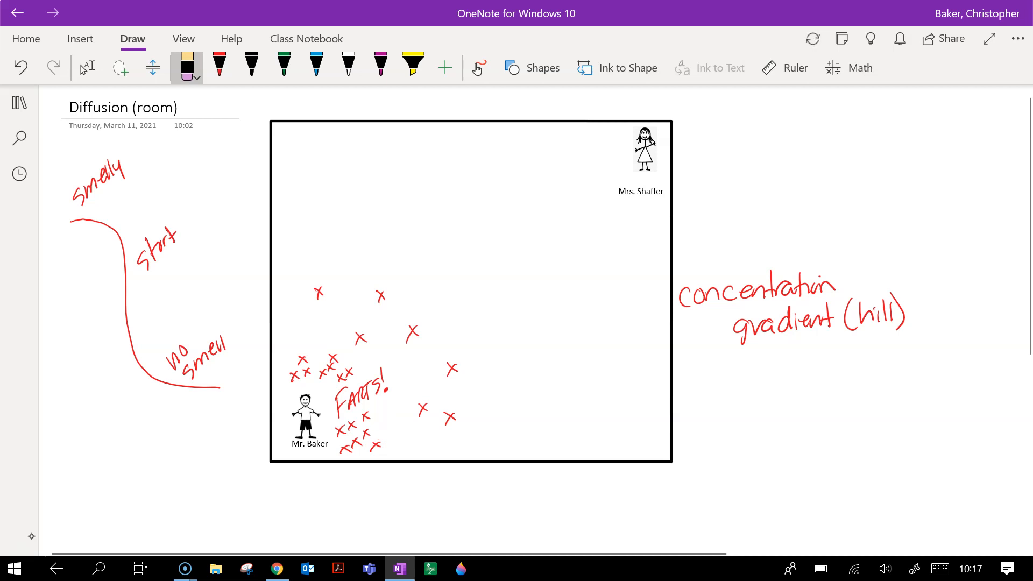
left_click(219, 64)
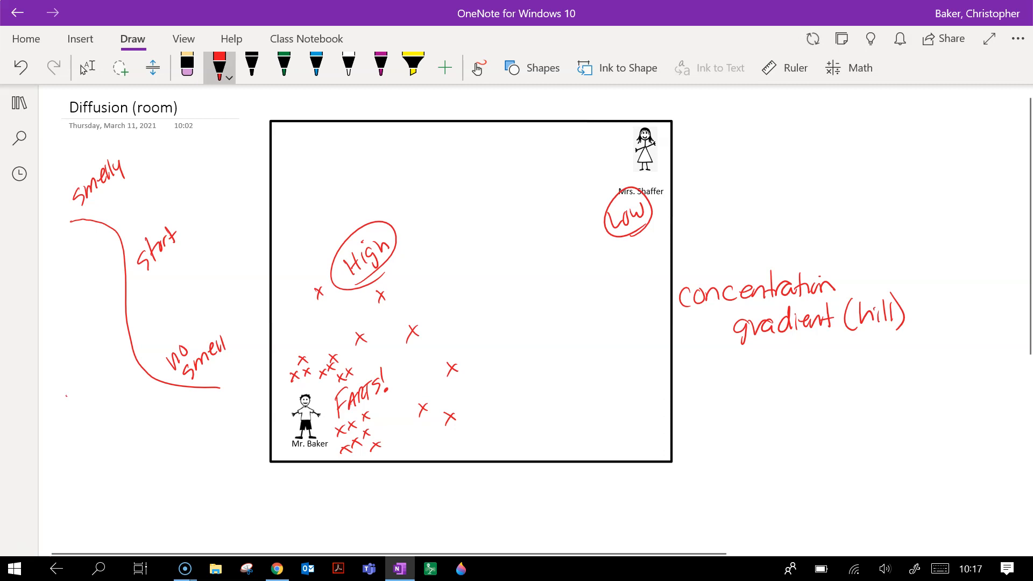
left_click_drag(66, 395, 210, 478)
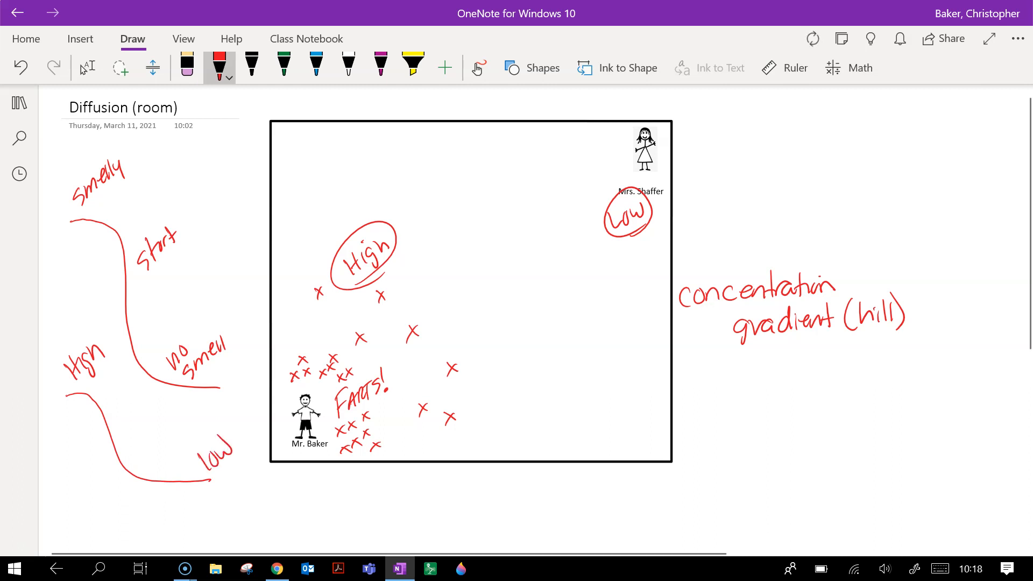
Step: Erase the High/Low labels and draw arrows spreading out from the x marks across the box
left_click(186, 66)
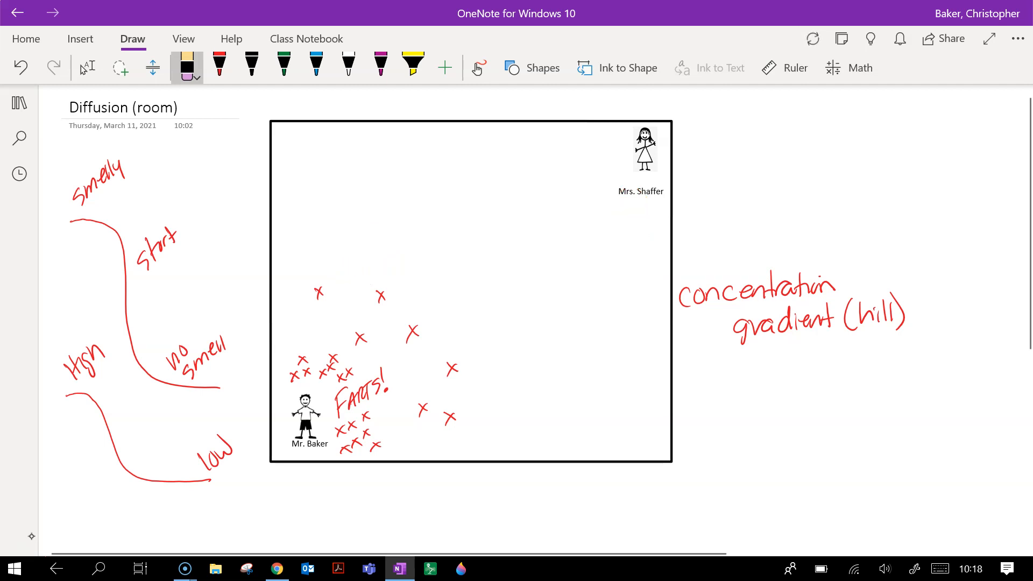
left_click(220, 65)
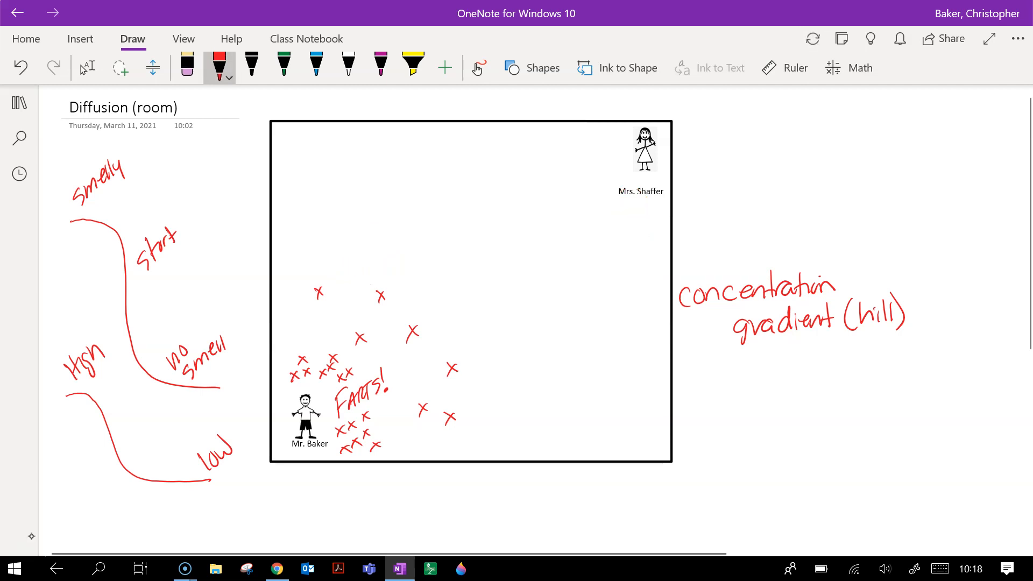
left_click_drag(320, 289, 320, 218)
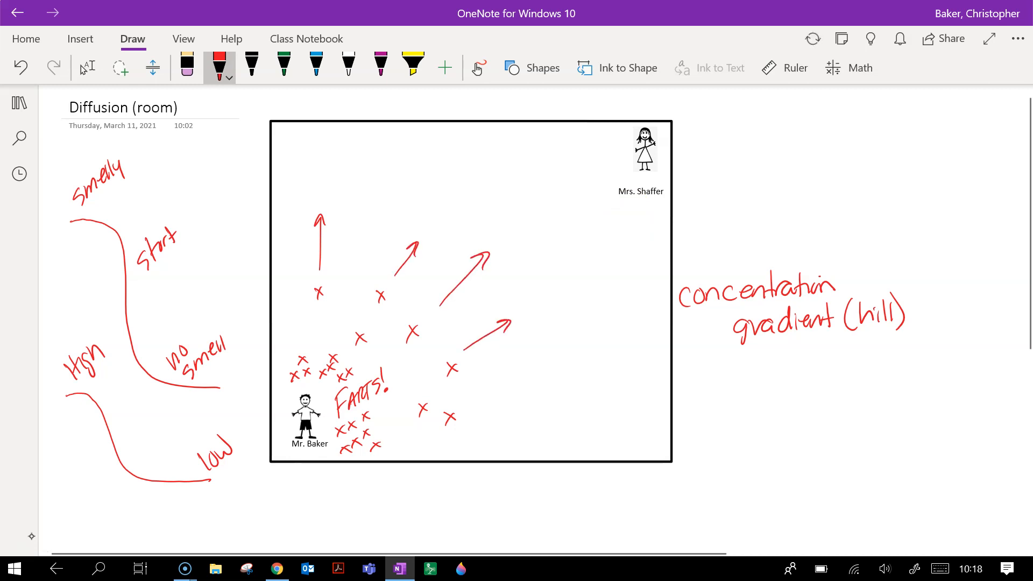
left_click_drag(482, 409, 567, 397)
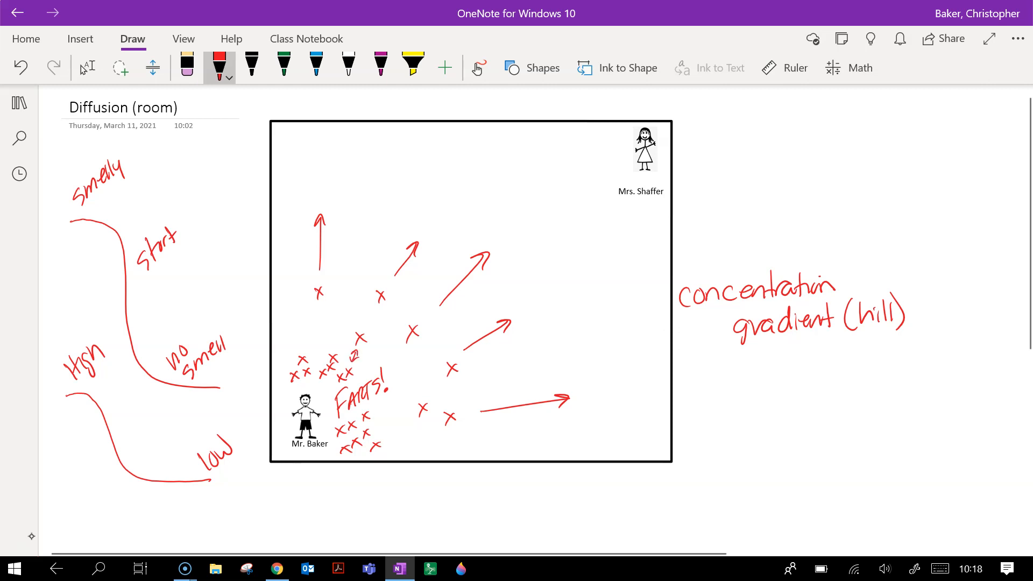
Step: Add short arrows into the cluster, circle it around the bottom-left figure, and radiate longer arrows
left_click_drag(375, 339, 398, 335)
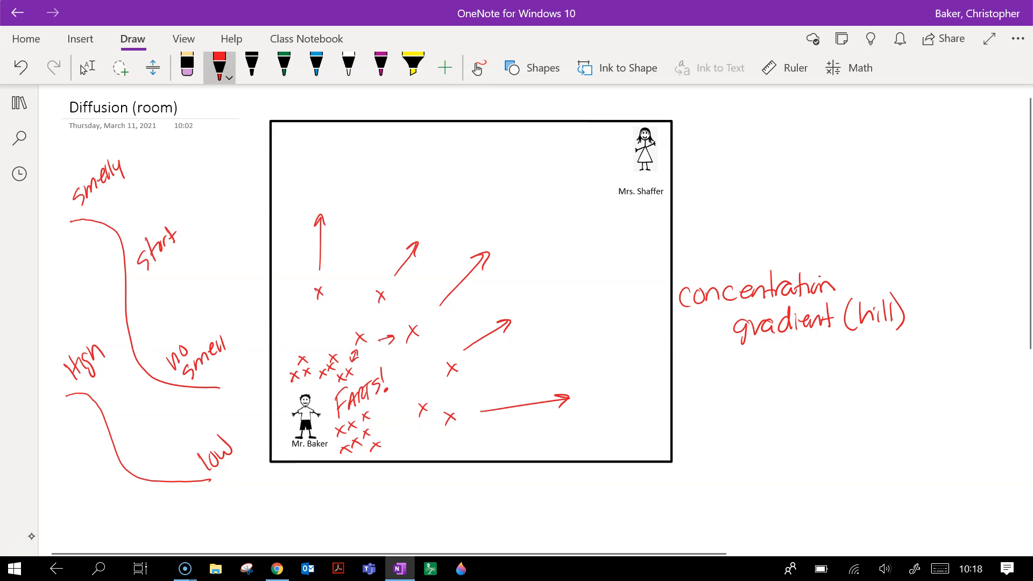
left_click_drag(323, 341, 318, 349)
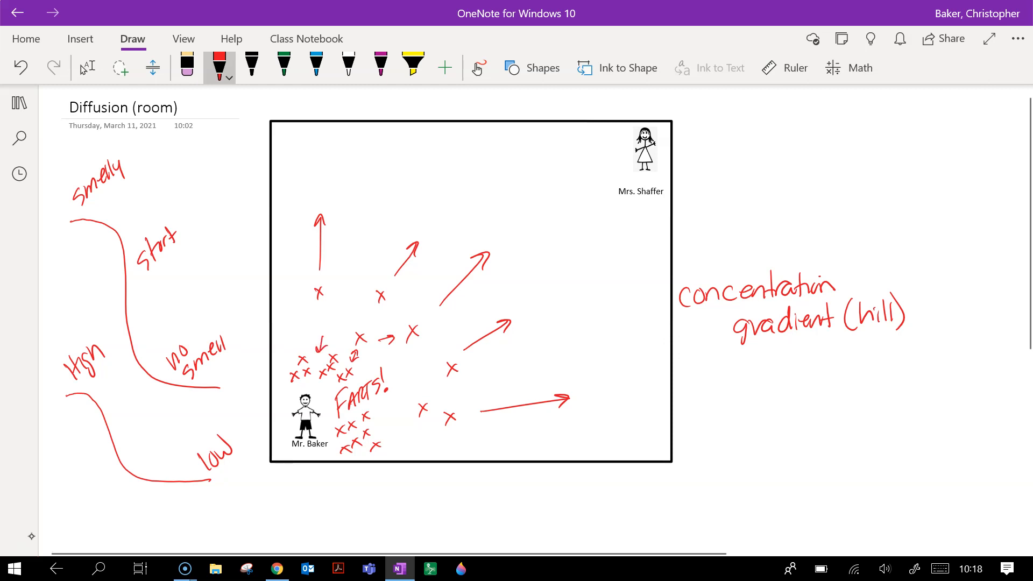
left_click_drag(419, 413, 389, 418)
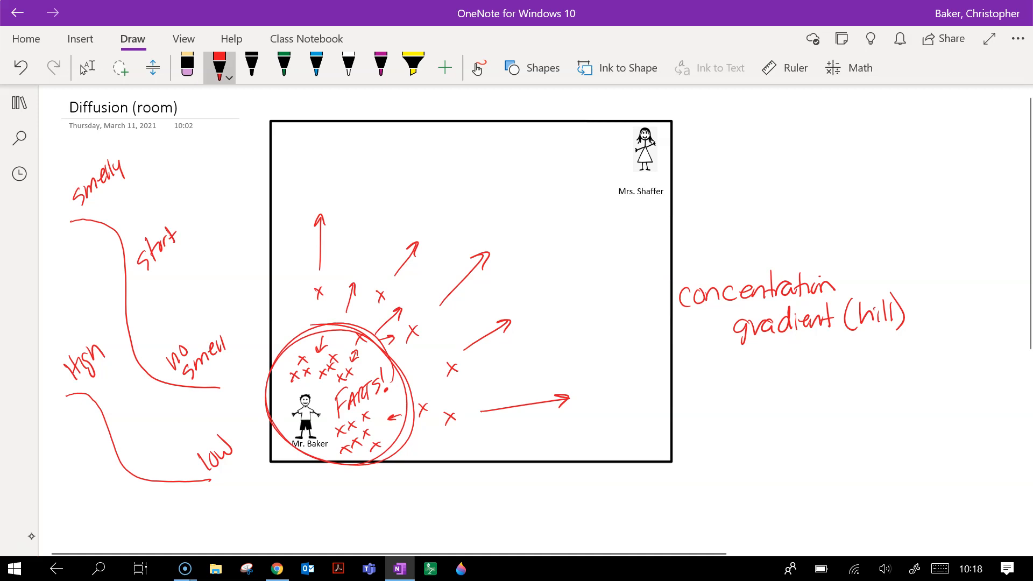
left_click_drag(337, 313, 354, 203)
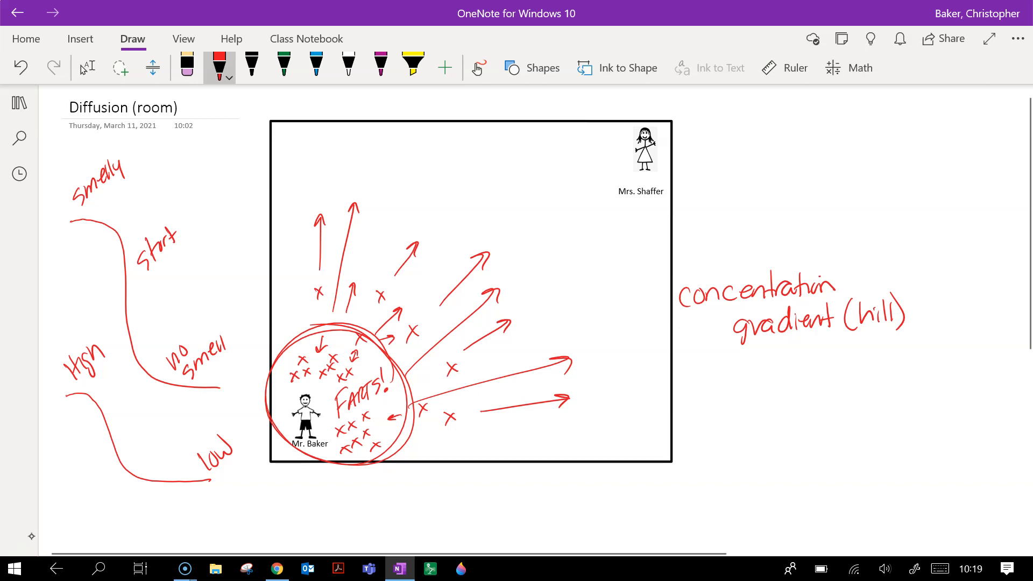
left_click(187, 63)
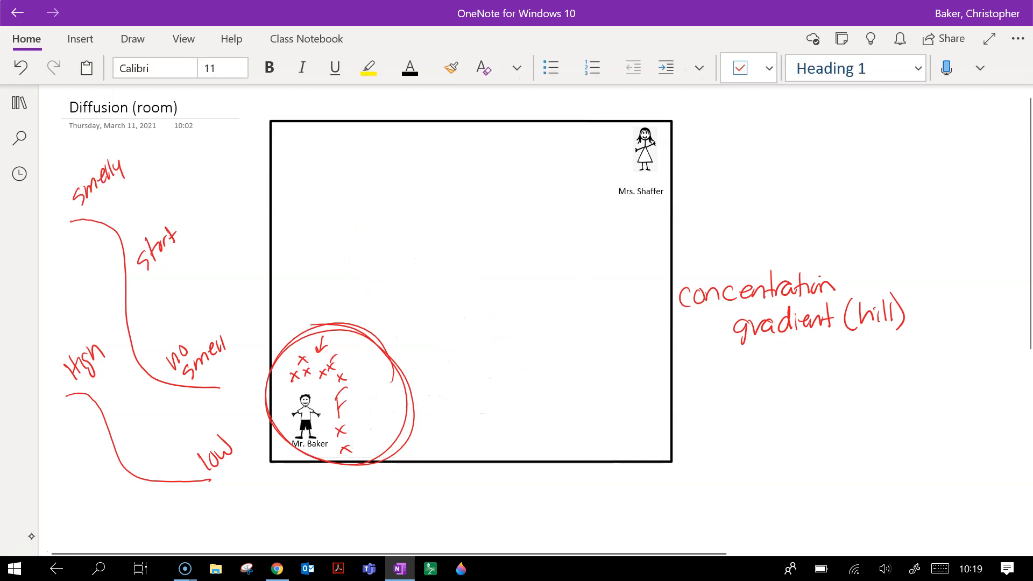
Step: Bring back the Draw tools and pick the red pen after clearing the arrows and outer x marks
left_click(132, 39)
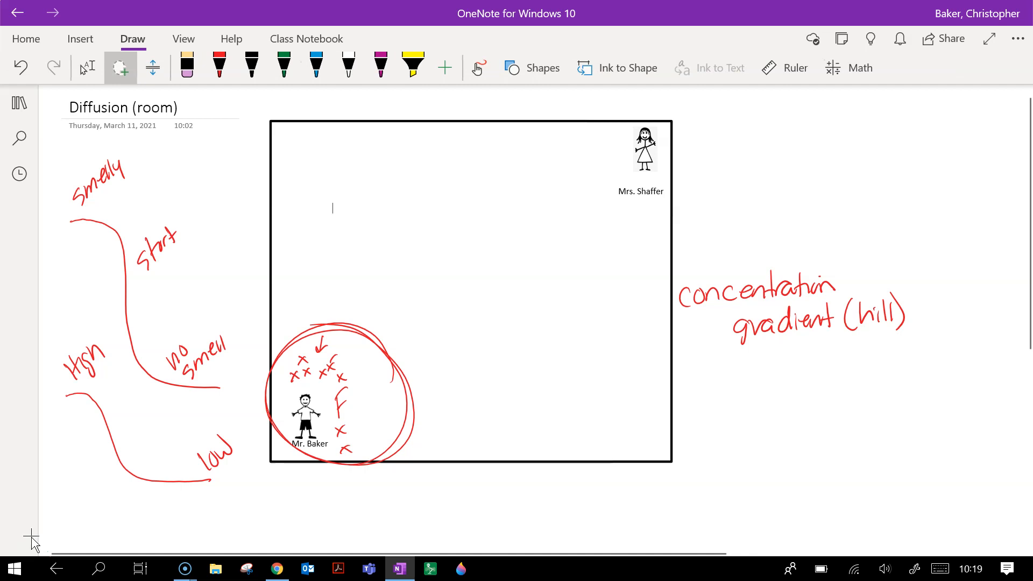
left_click(186, 64)
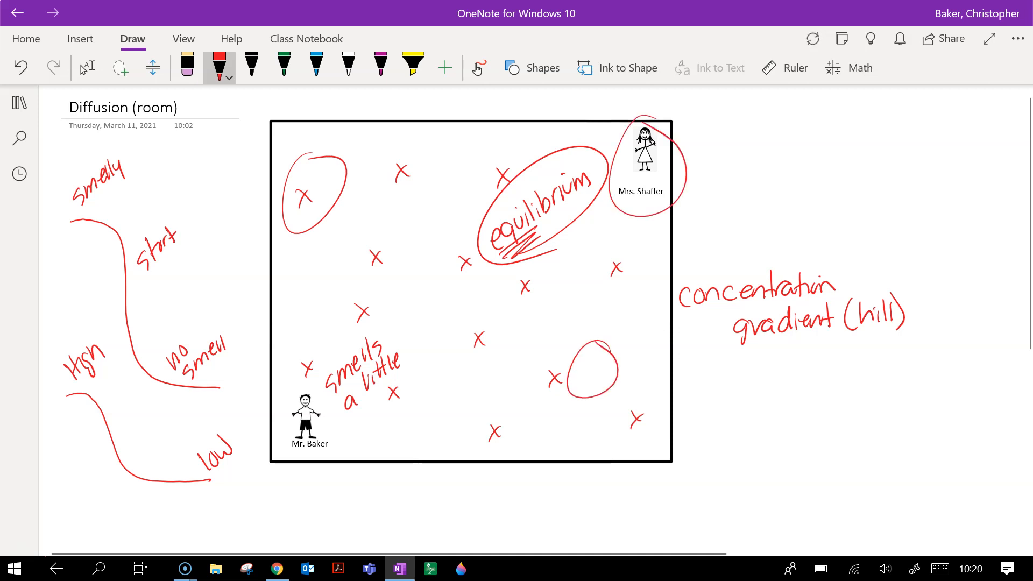
Step: Draw outward arrows across the box and a flat equilibrium line beneath the margin curves
left_click_drag(310, 330, 313, 258)
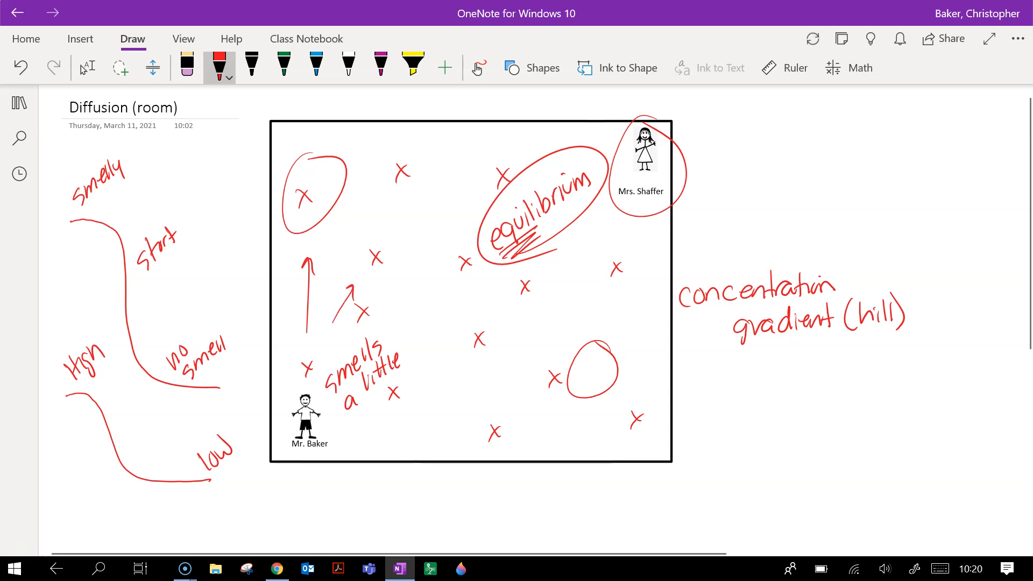
left_click_drag(388, 427, 507, 379)
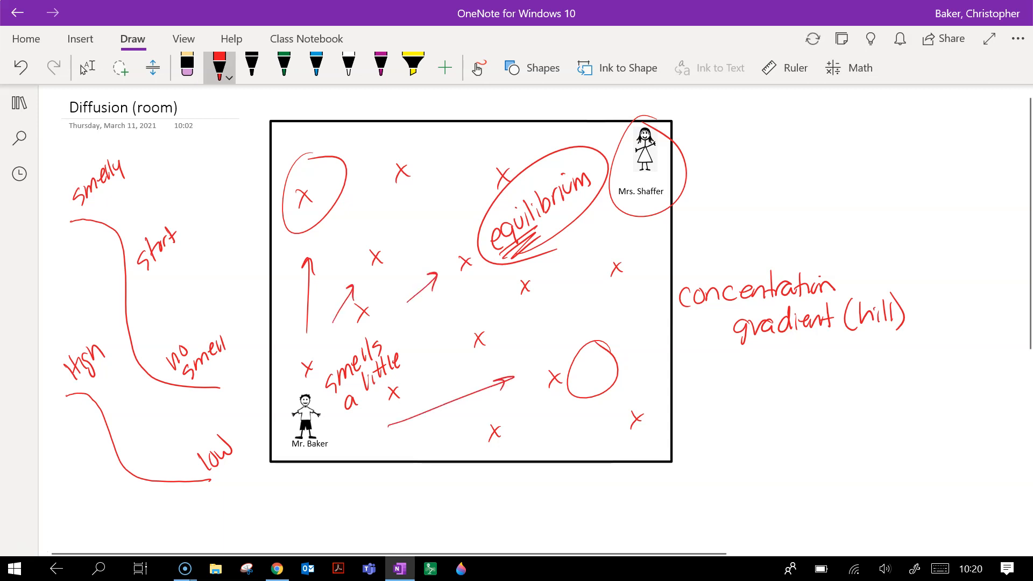
scroll("down", 3)
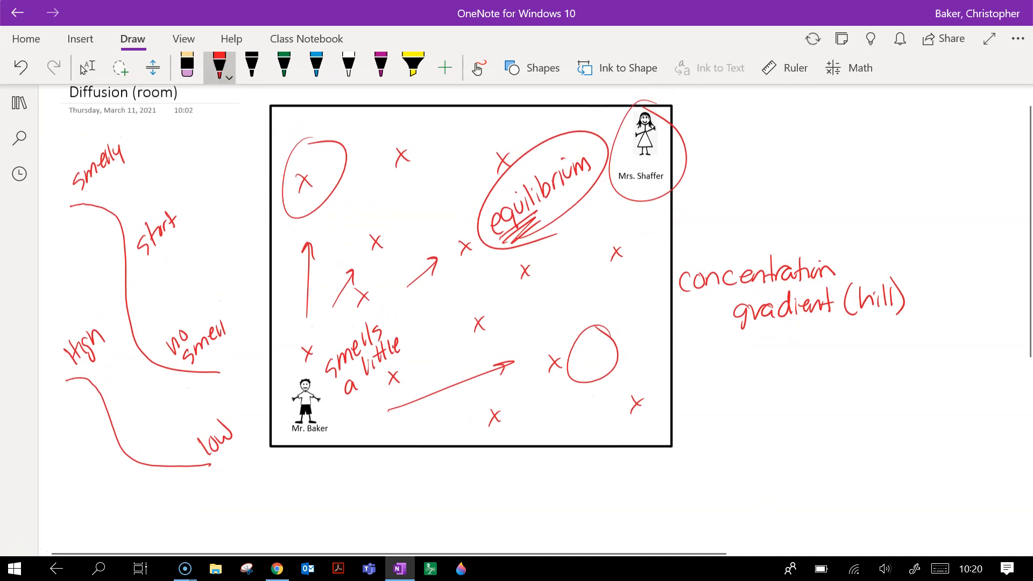
left_click_drag(78, 503, 212, 502)
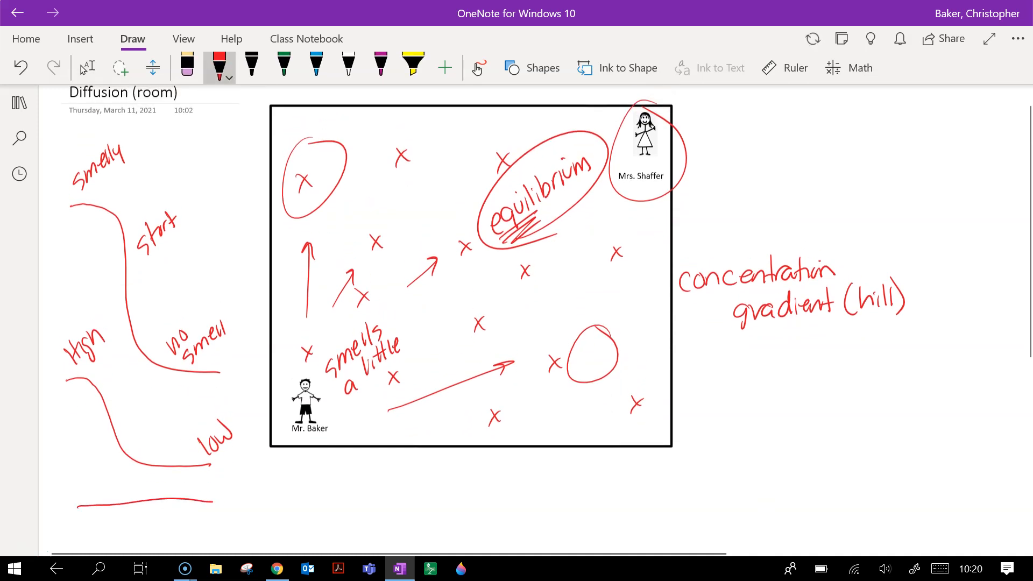